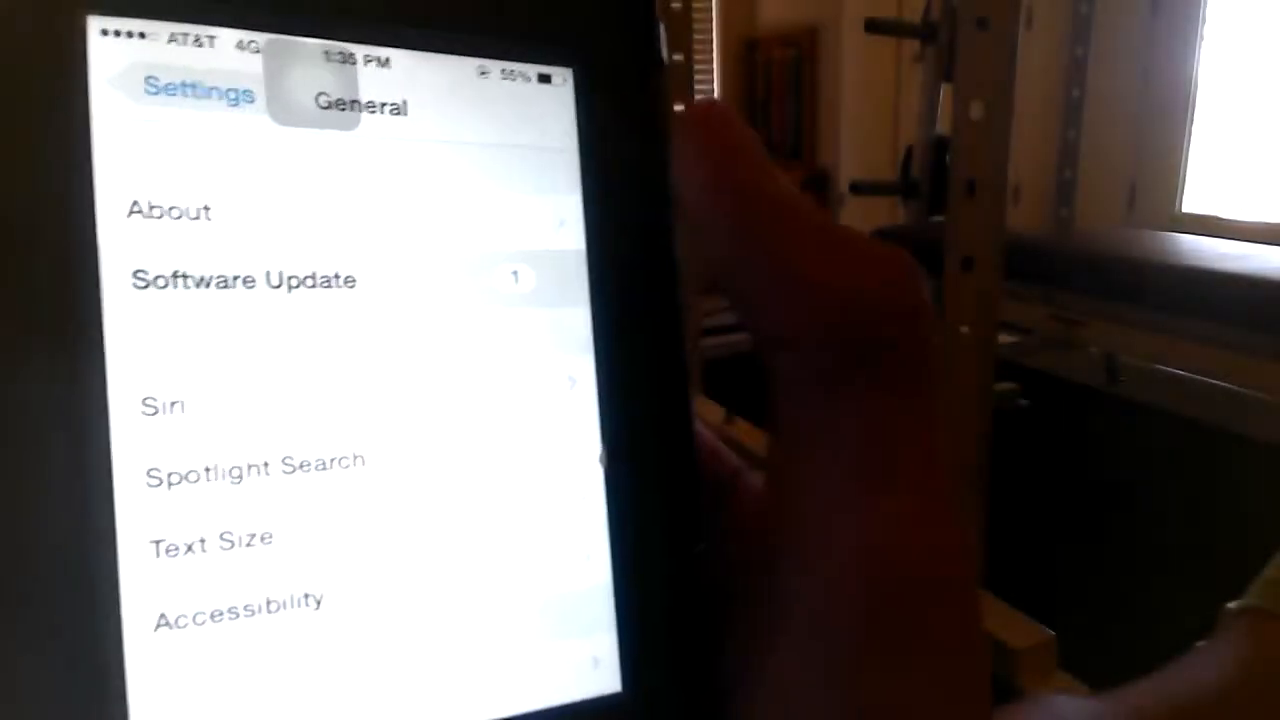
# Start the Software Update check from General settings.
pyautogui.click(244, 280)
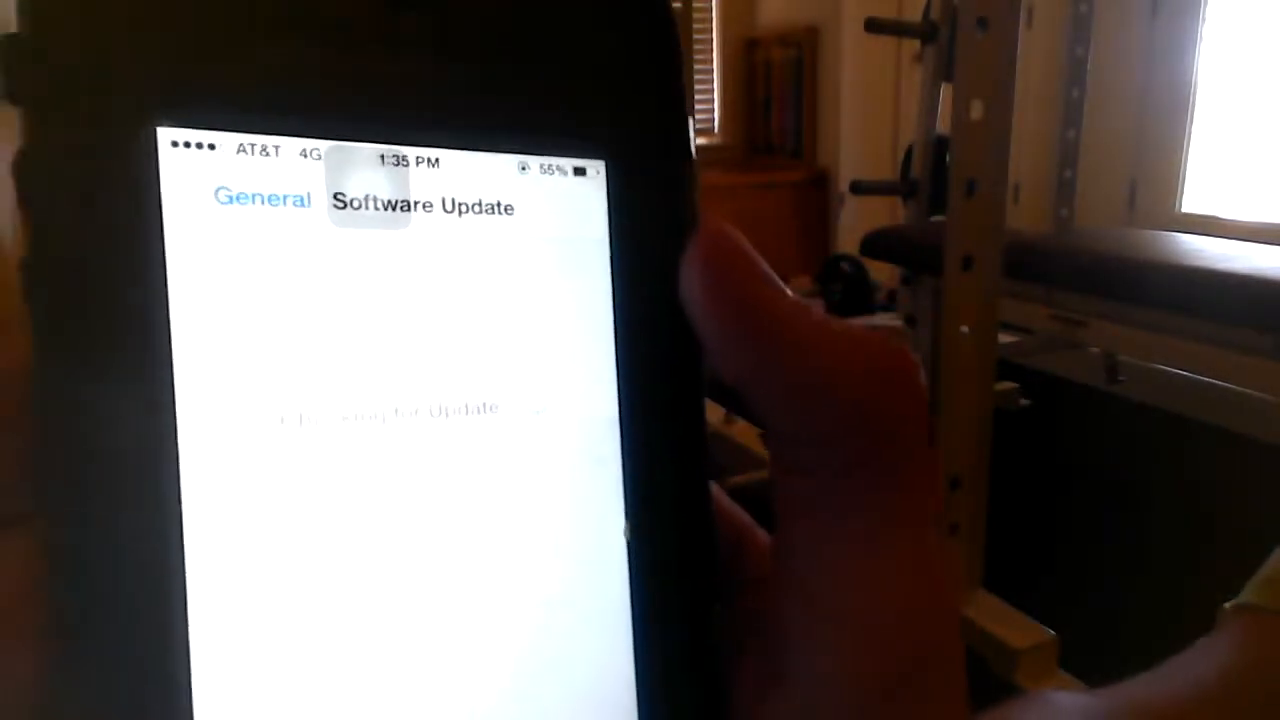